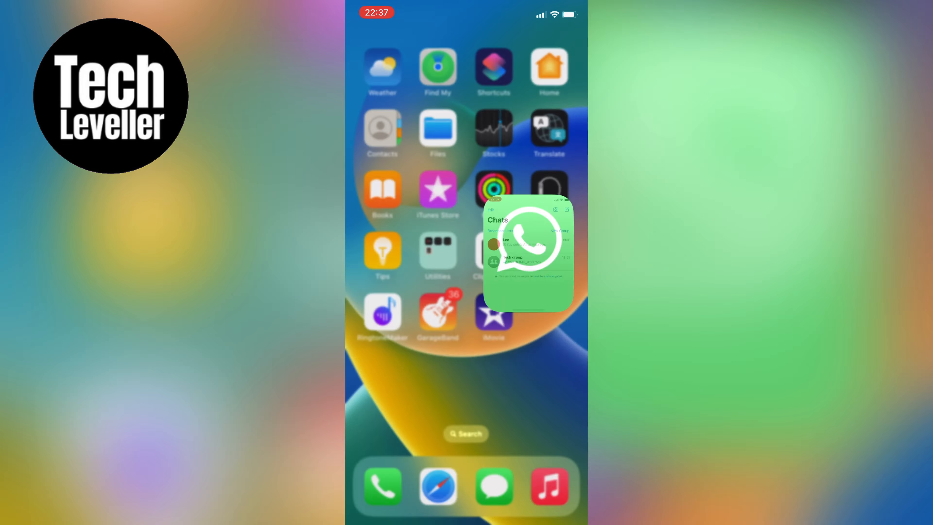
Step: Launch WhatsApp from the home screen and go to its Settings page
left_click(531, 247)
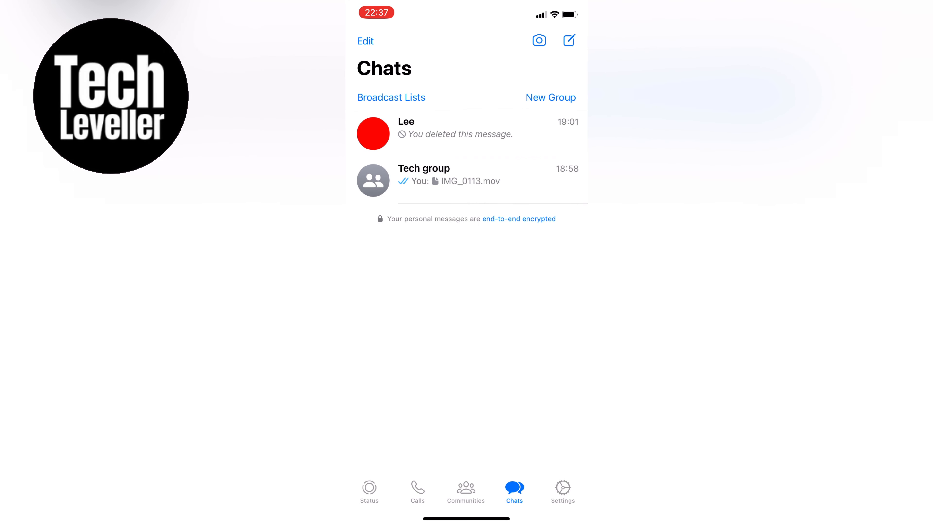
left_click(563, 488)
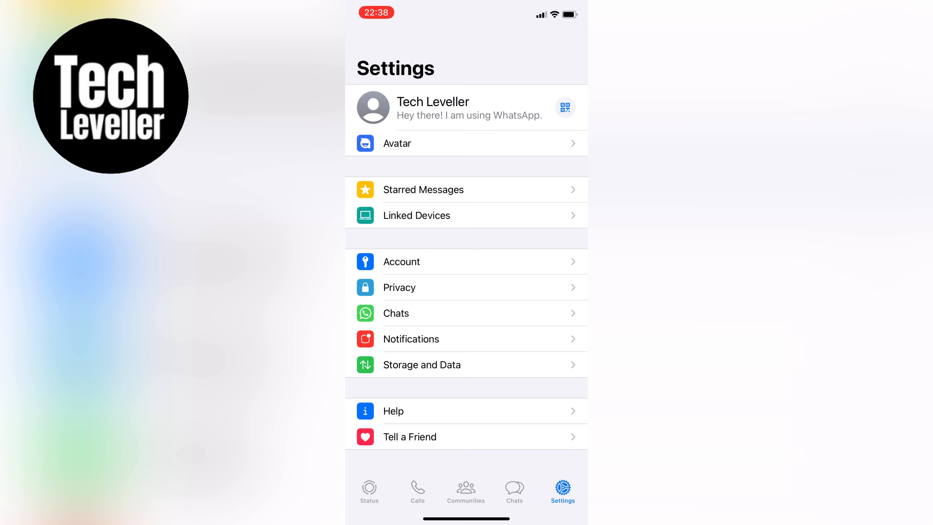
Step: In Privacy > Last Seen & Online, set Who Can See My Last Seen to Nobody
left_click(400, 287)
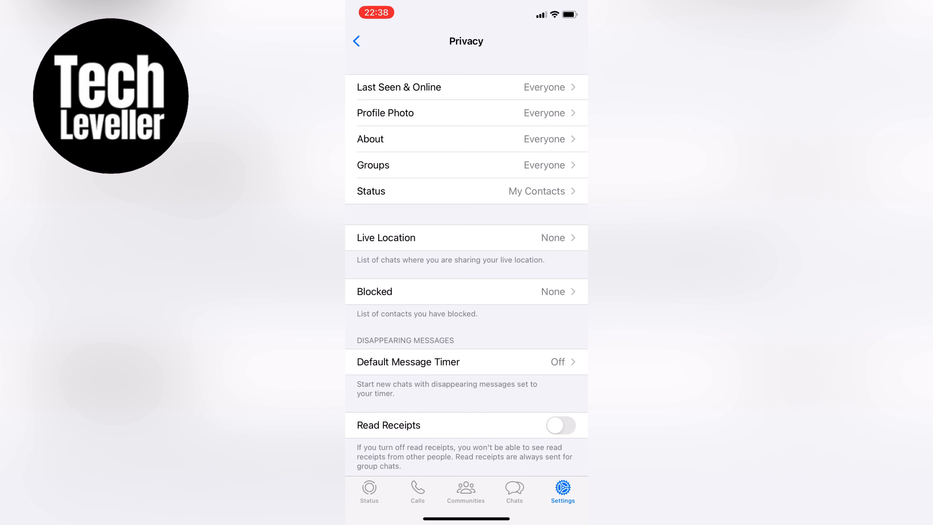
left_click(399, 87)
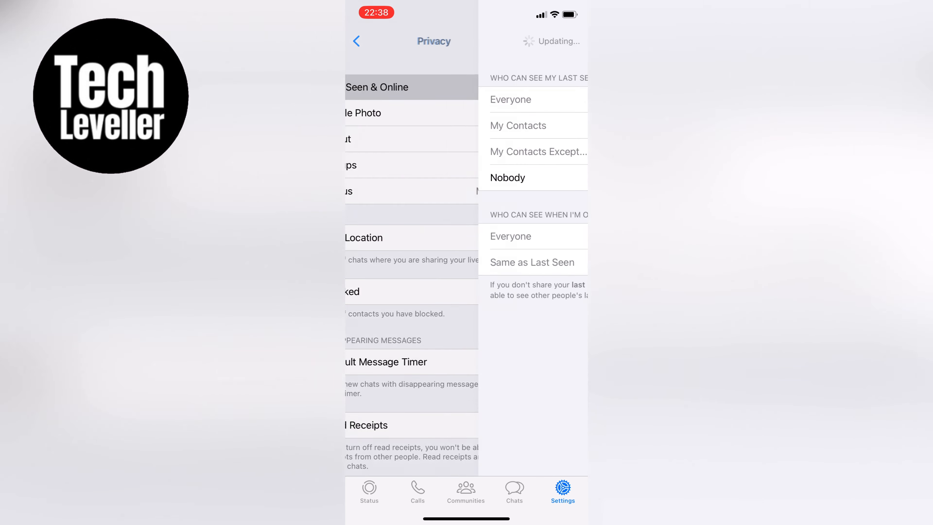
left_click(381, 87)
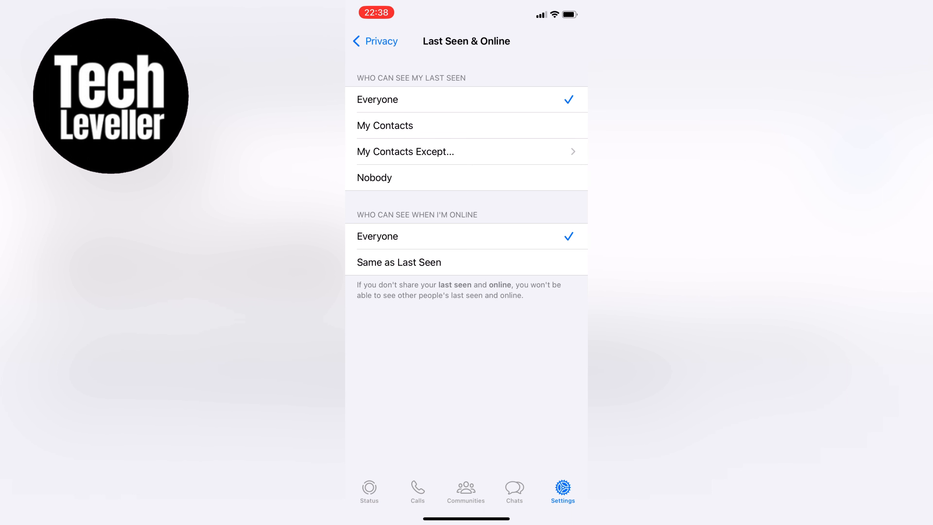
left_click(374, 177)
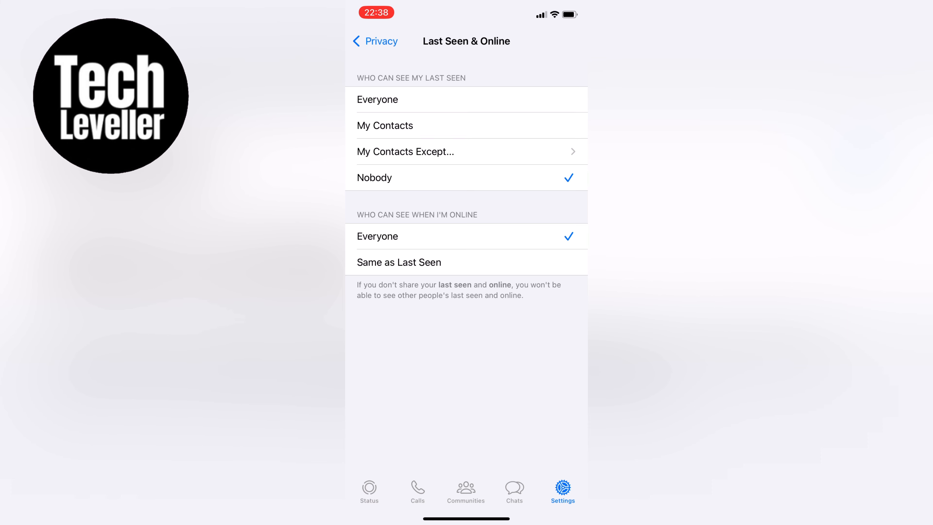
left_click(373, 41)
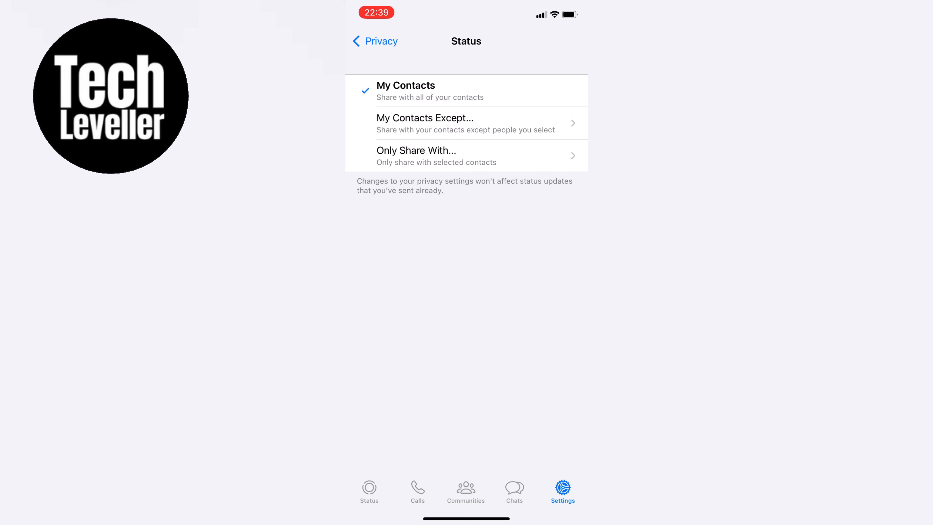
Step: Set Status privacy to Only Share With one selected contact and confirm with Done
left_click(416, 150)
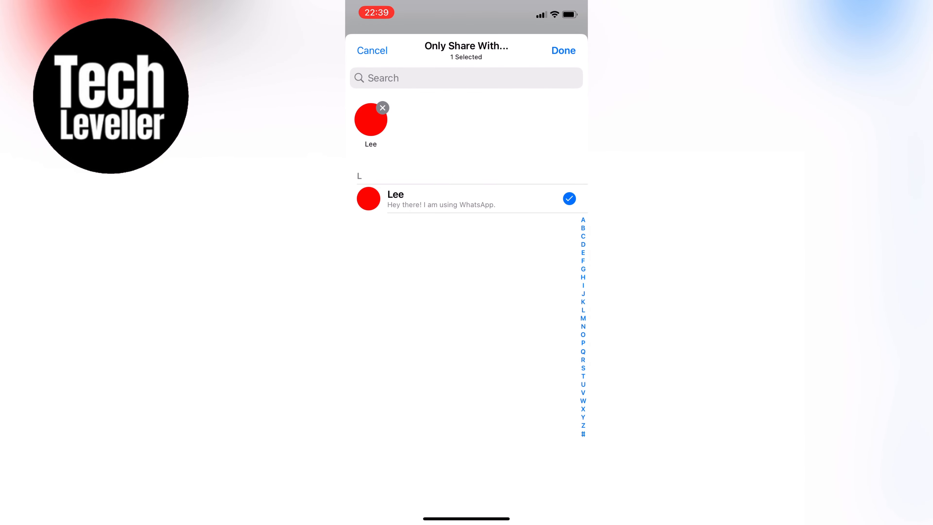
left_click(564, 50)
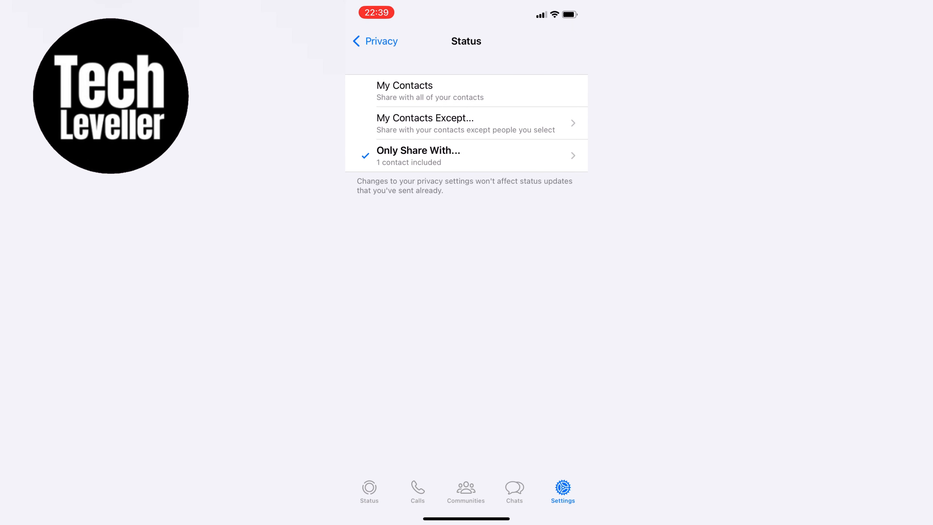
left_click(370, 41)
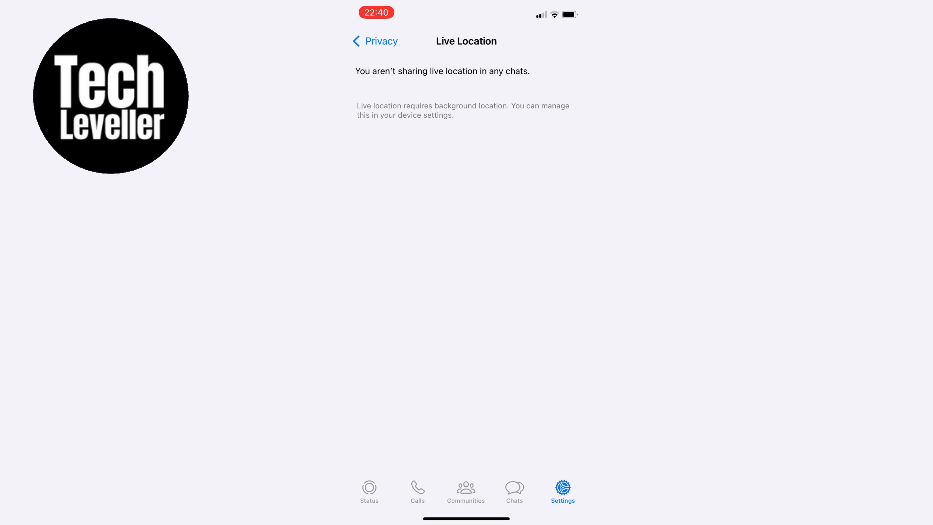
Step: Leave Live Location with no active sharing and switch the Read Receipts toggle on
left_click(371, 41)
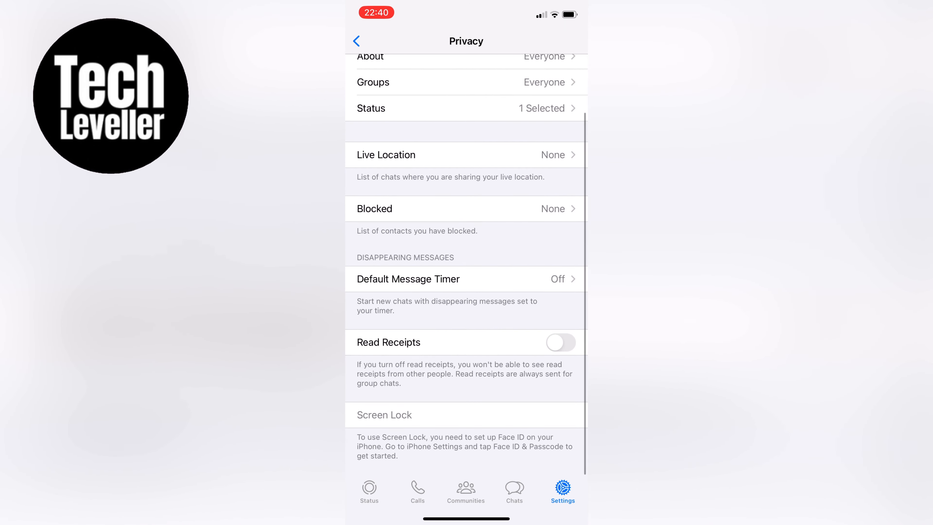
left_click(561, 343)
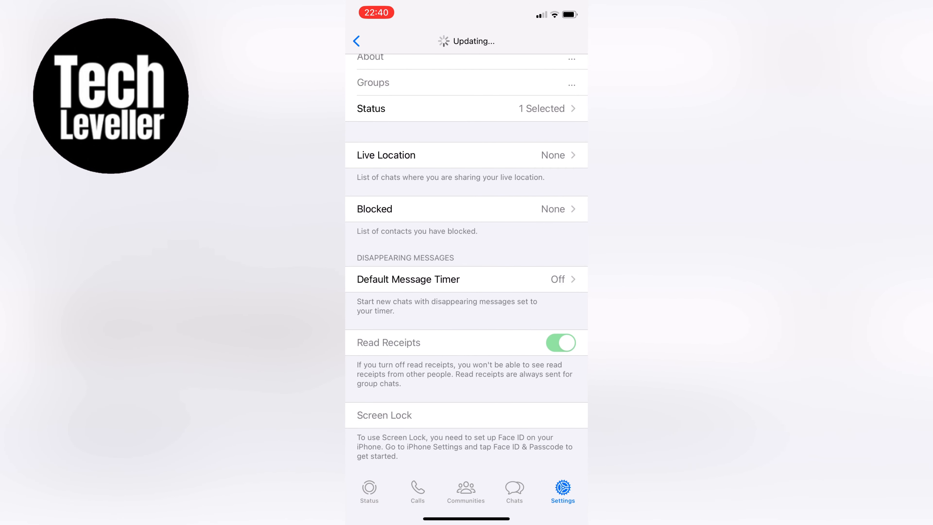